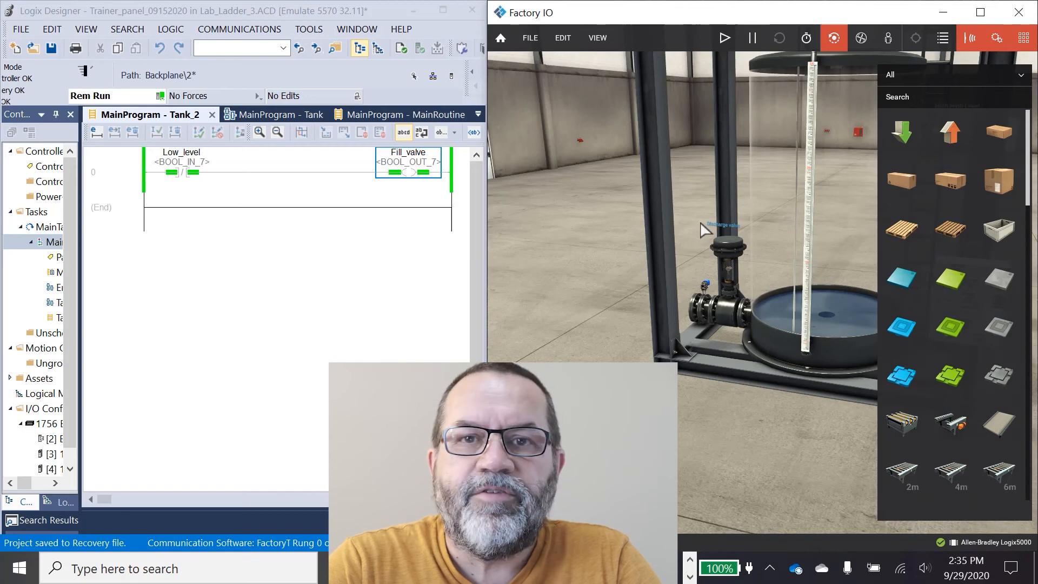
mouse_move(348, 313)
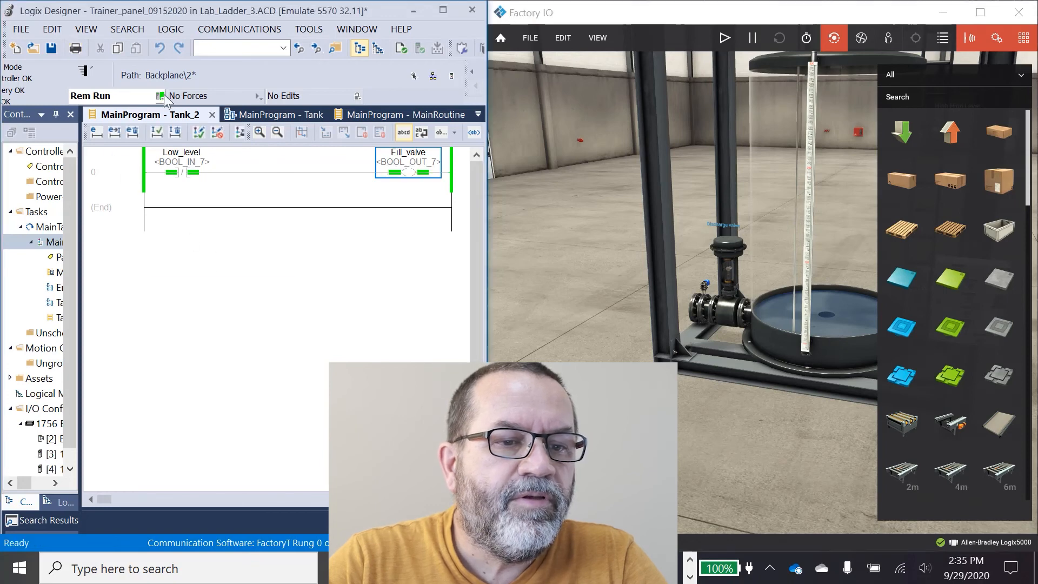
Start the Factory IO tank simulation with Play while the Low_level/Fill_valve rung runs online
left_click(409, 172)
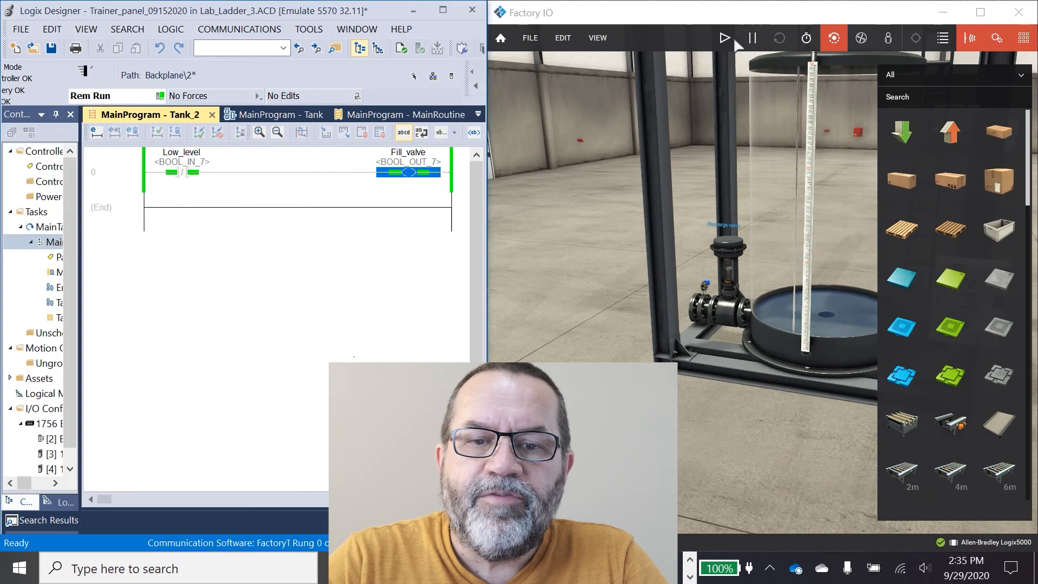
left_click(725, 38)
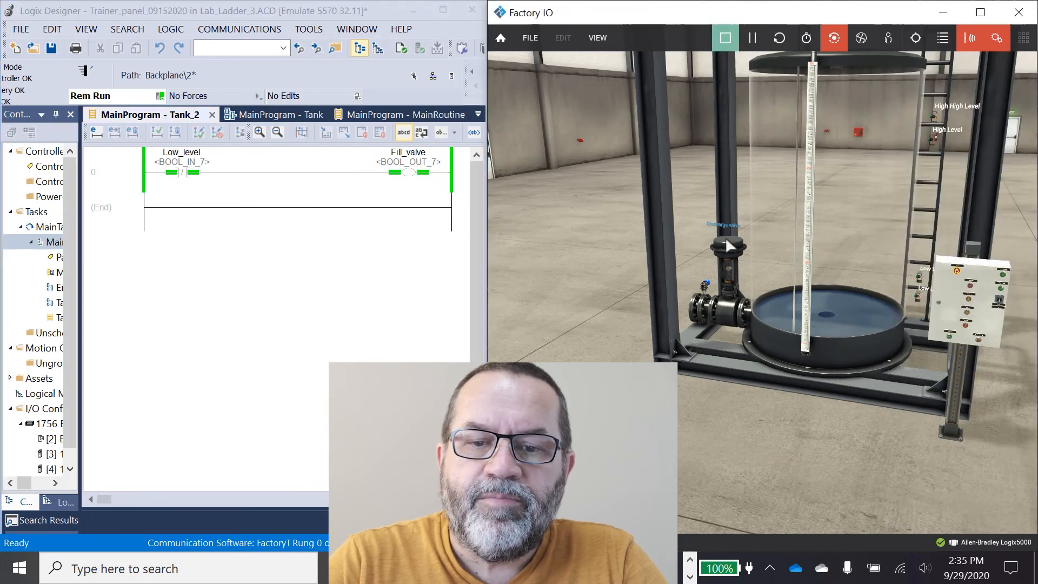
mouse_move(876, 331)
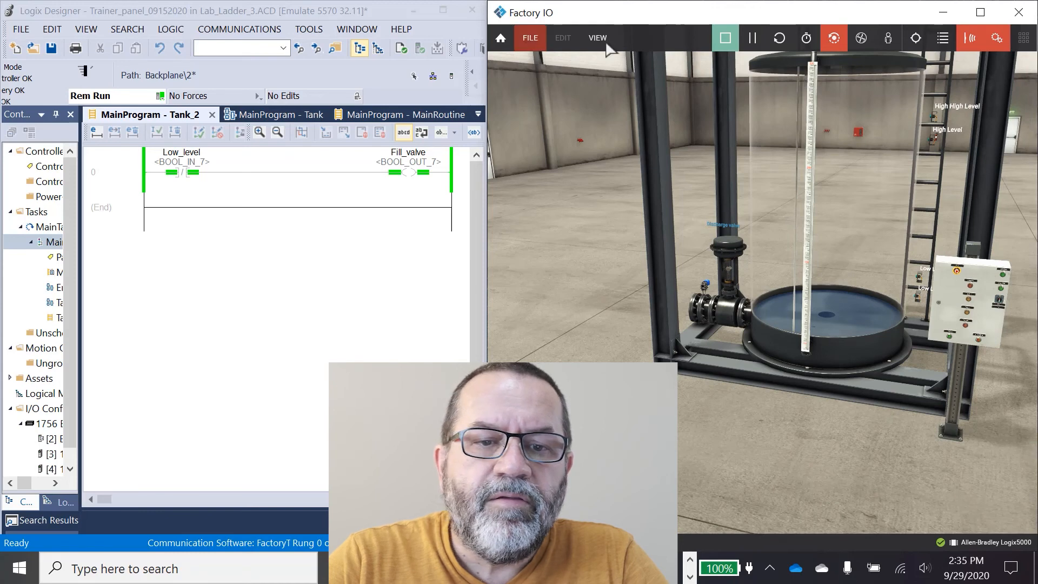
Dock all Factory IO sensor and actuator tags from the View menu
left_click(596, 38)
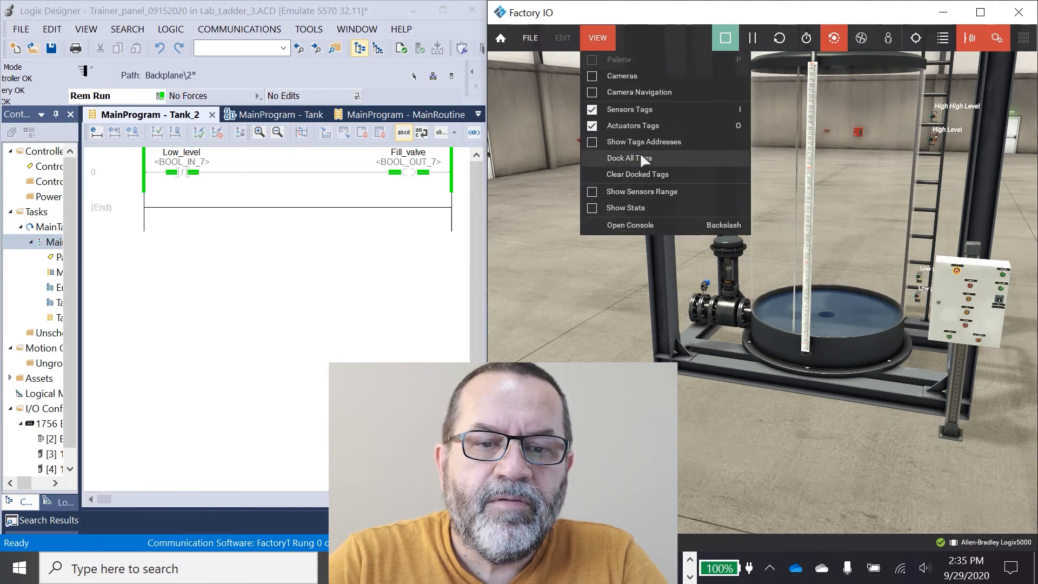
left_click(628, 157)
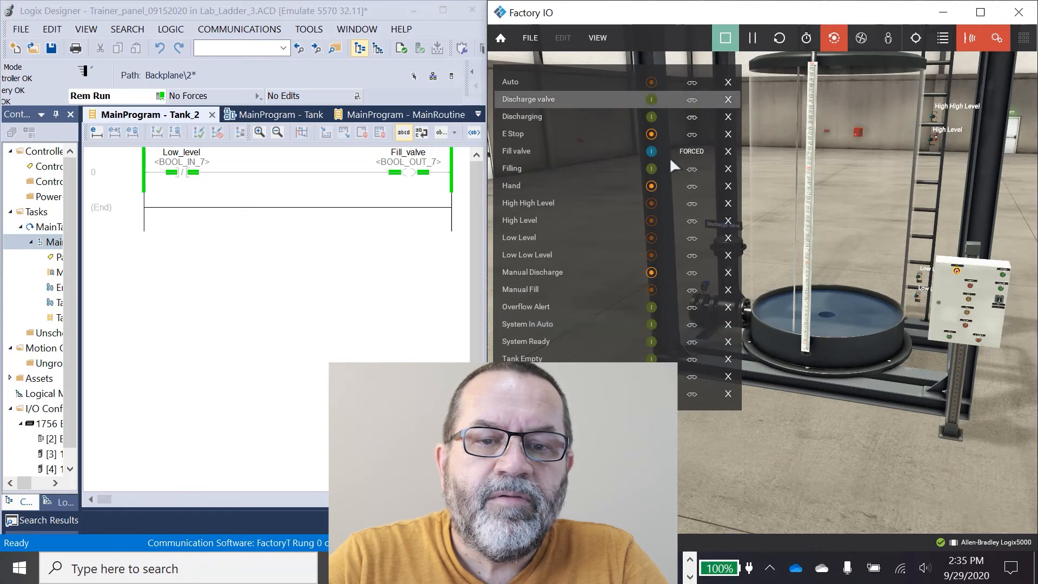
mouse_move(691, 151)
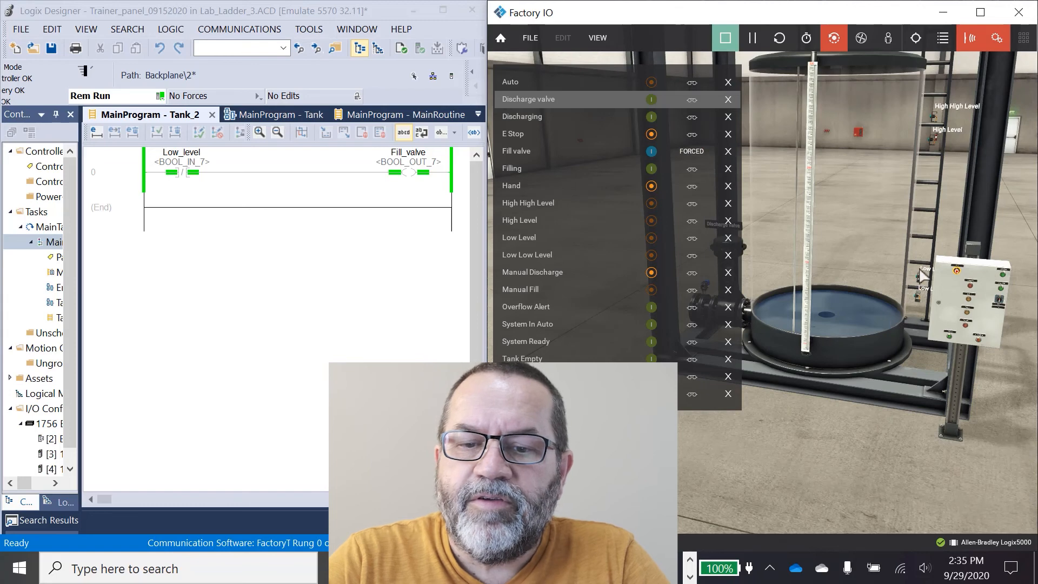
mouse_move(937, 139)
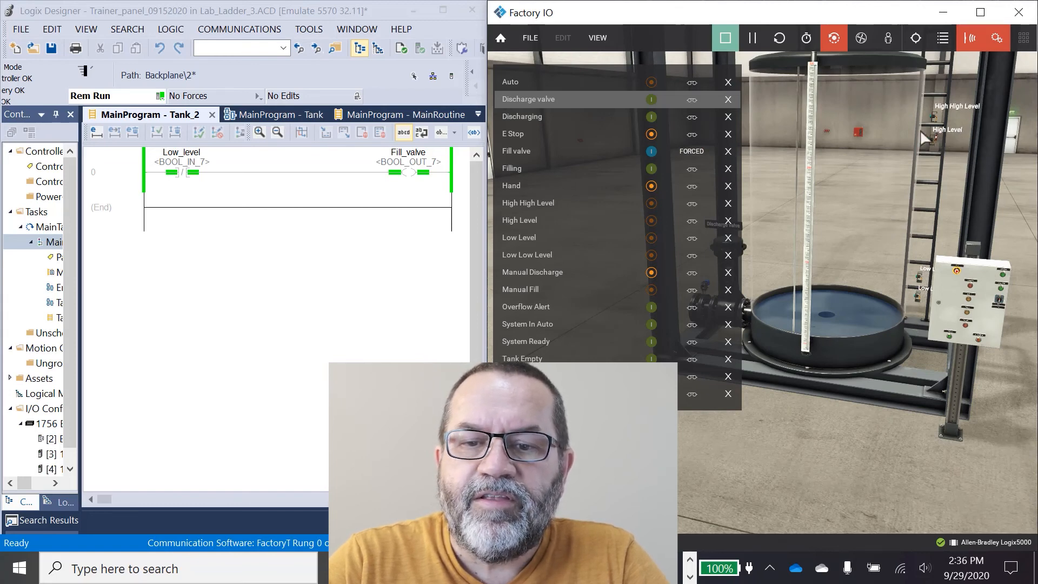
mouse_move(932, 147)
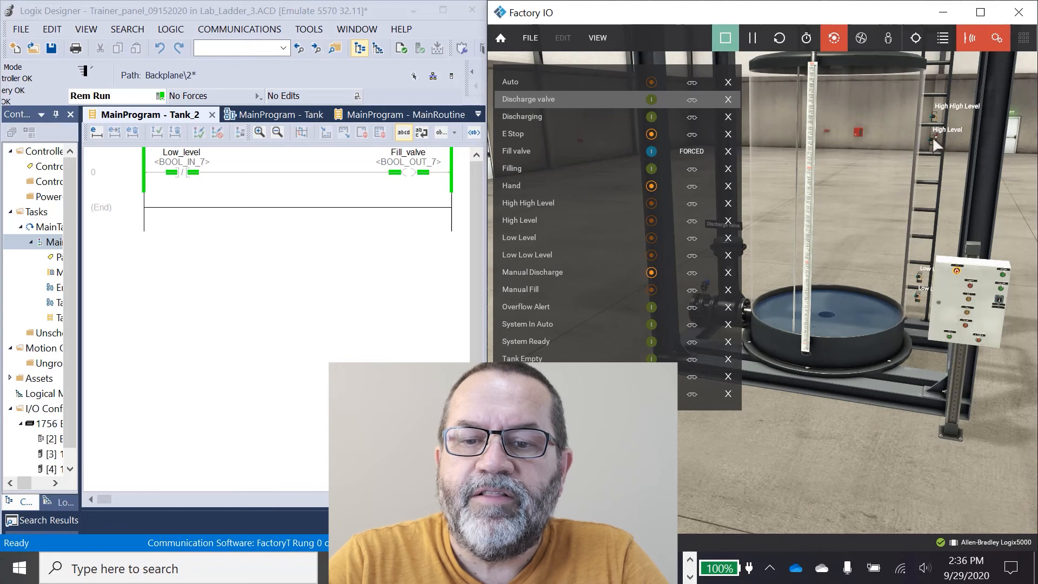
mouse_move(919, 284)
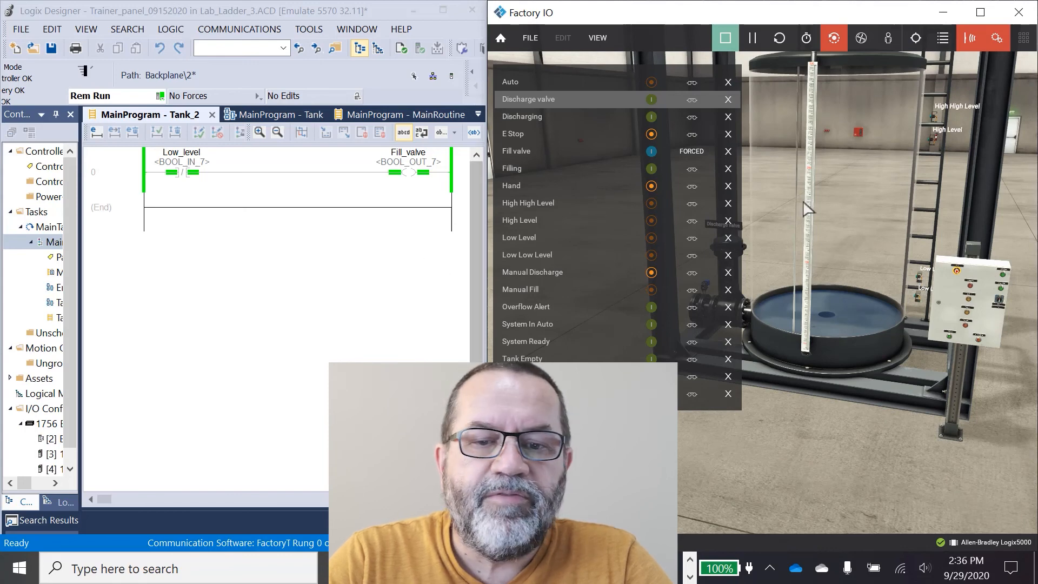
mouse_move(175, 195)
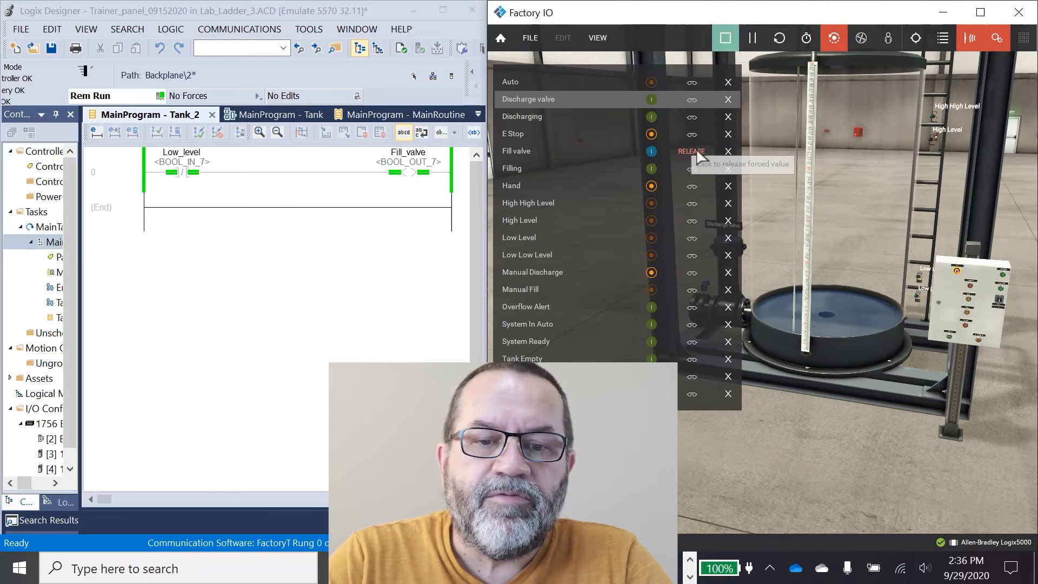
Release the forced Fill valve tag in the docked tag list
left_click(691, 151)
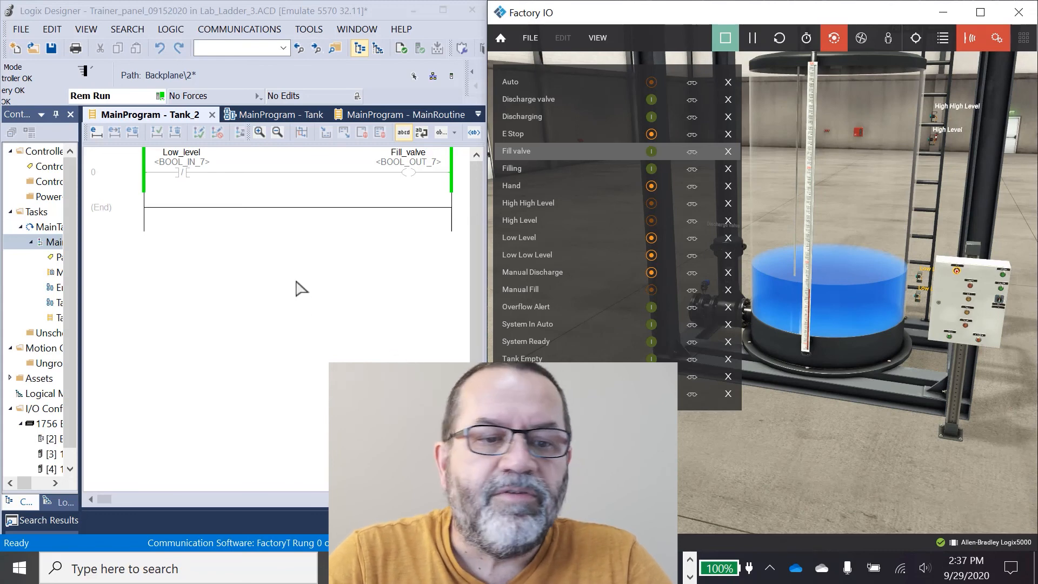
mouse_move(297, 286)
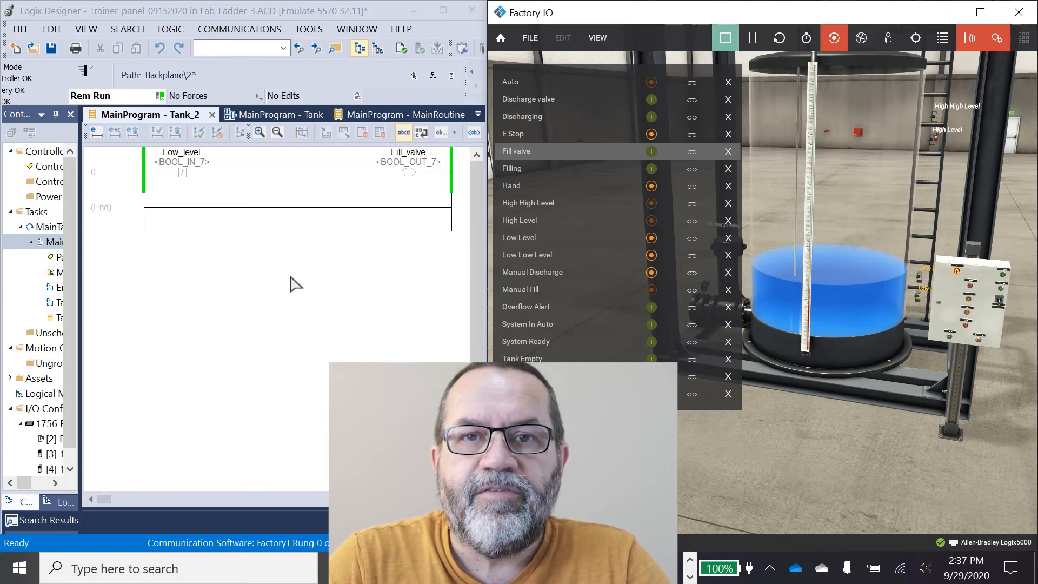
mouse_move(861, 316)
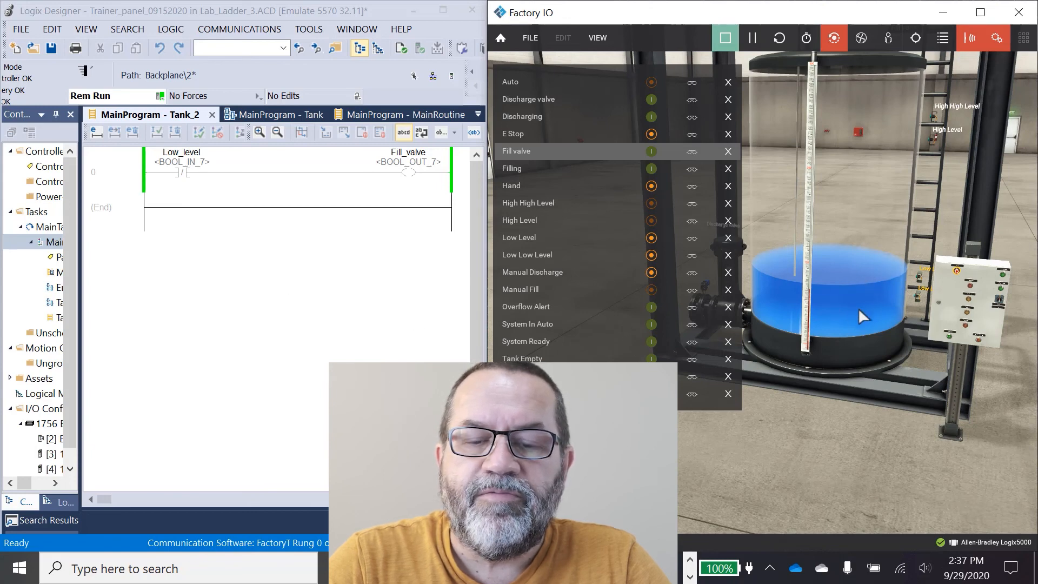
mouse_move(344, 300)
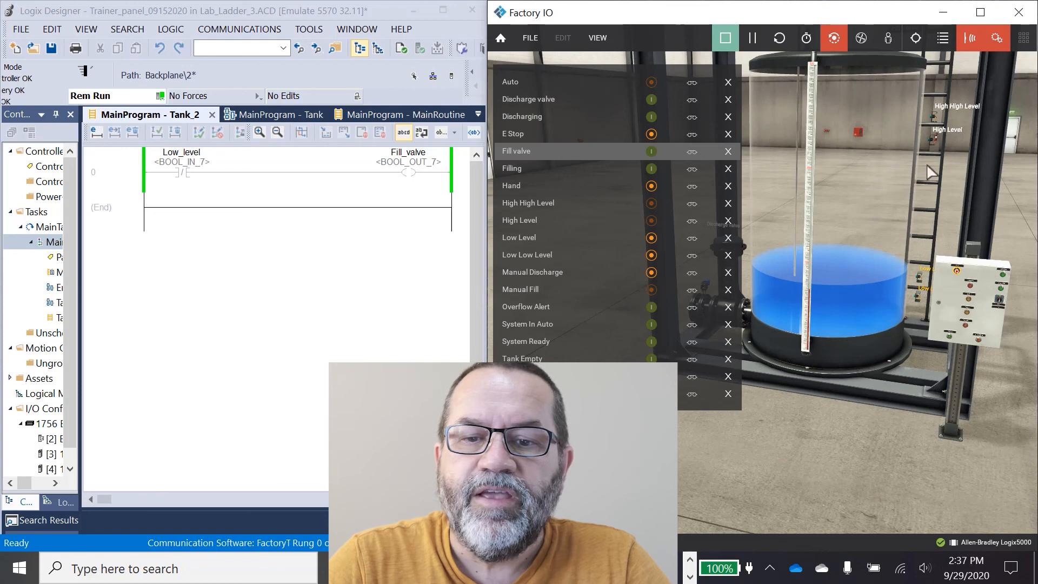
mouse_move(223, 326)
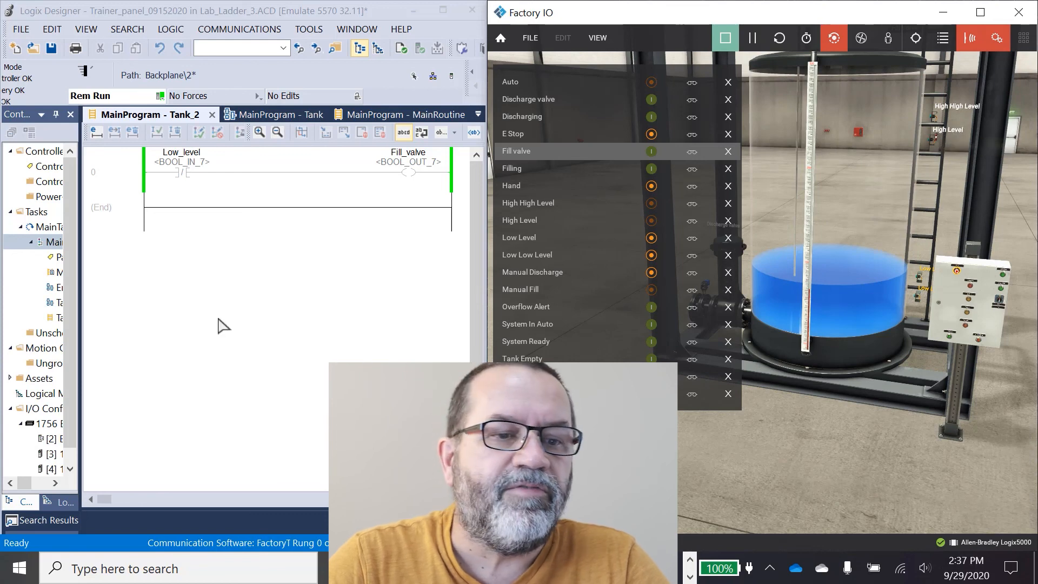
Take the controller offline and add a High_level Examine Off contact after Fill_valve in the branch
left_click(143, 95)
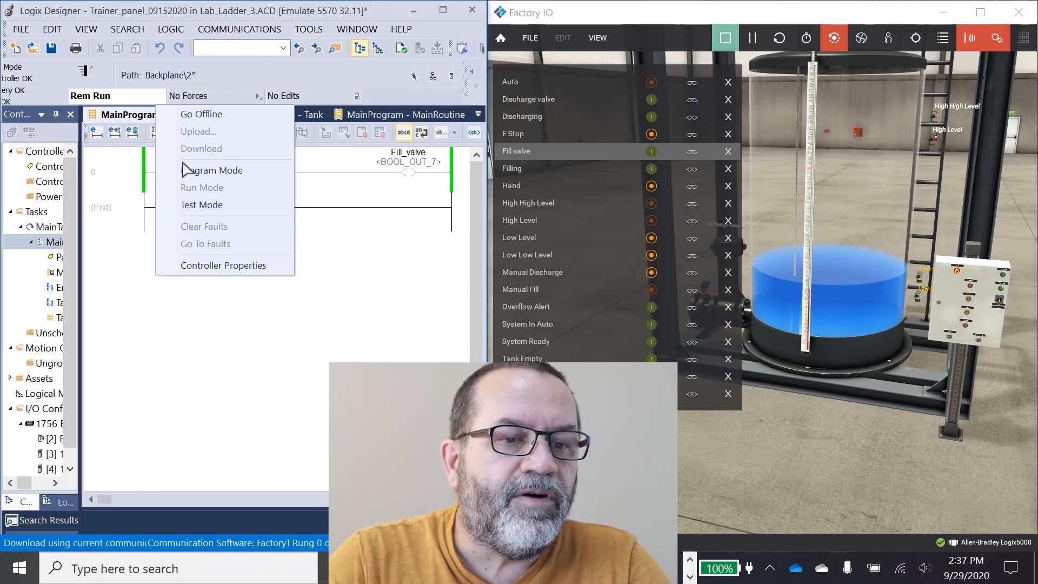
left_click(200, 114)
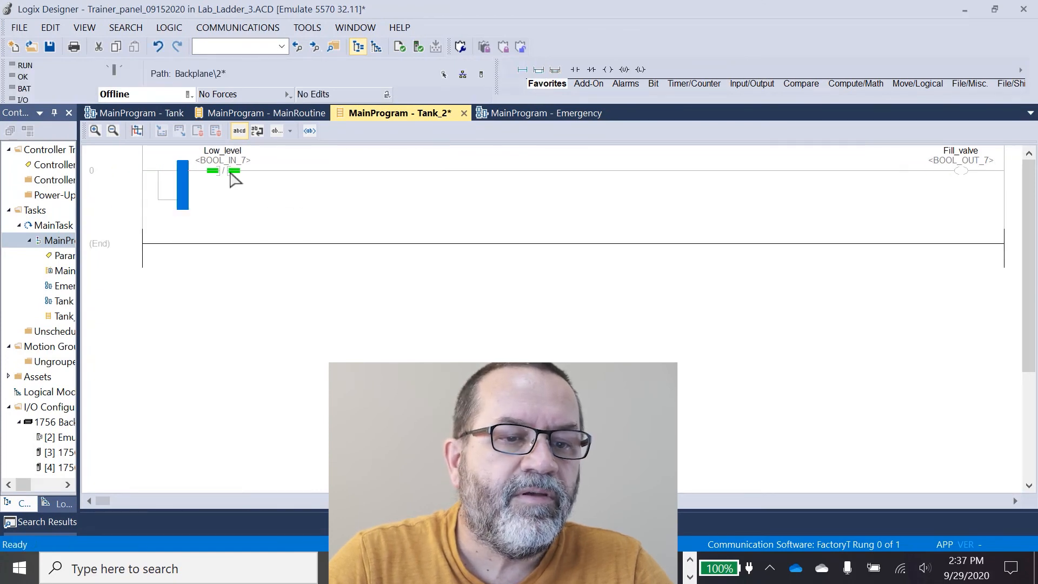
left_click(223, 170)
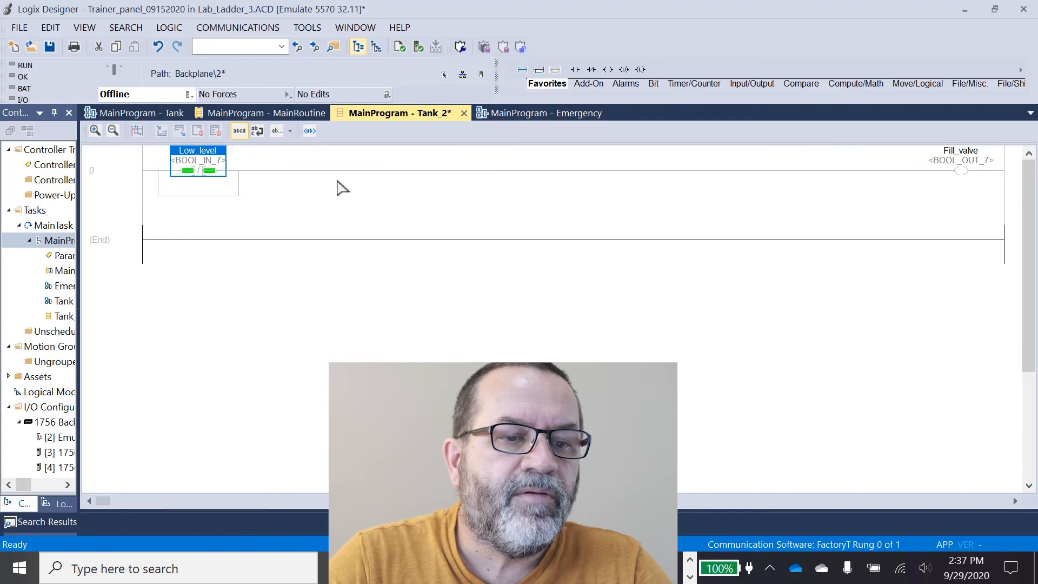
mouse_move(575, 68)
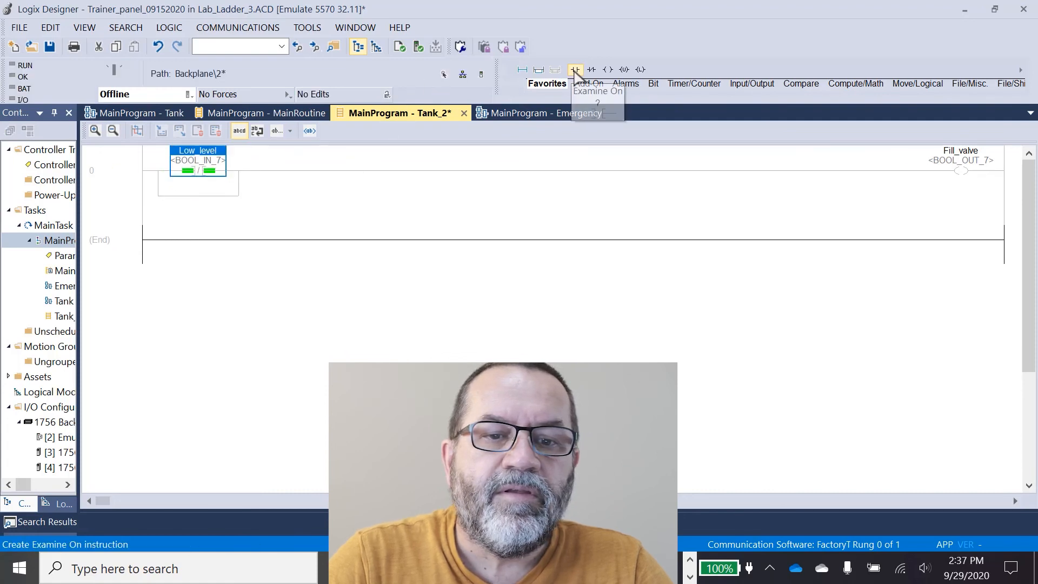
left_click(575, 68)
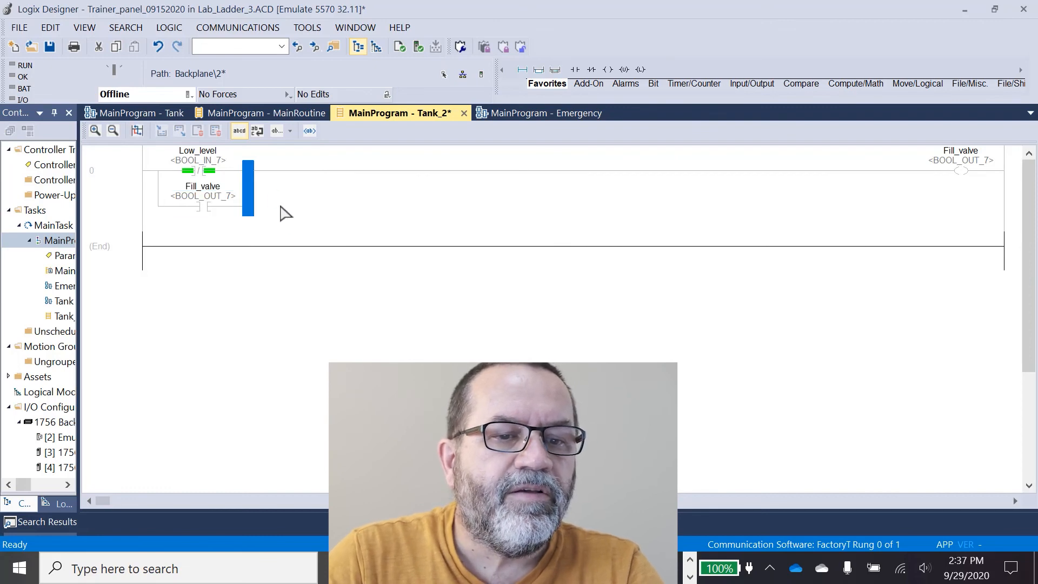
mouse_move(586, 115)
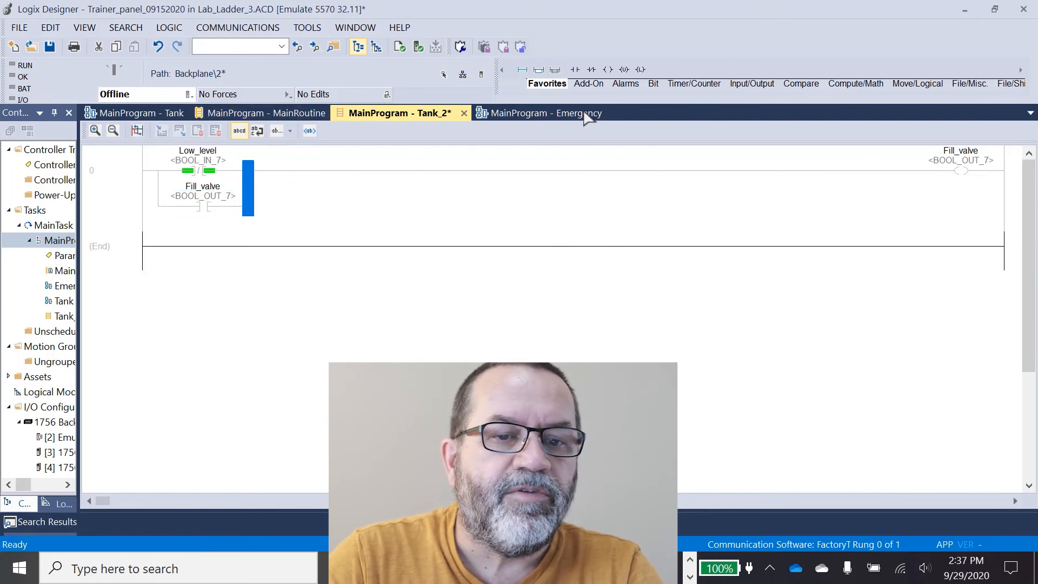
mouse_move(593, 69)
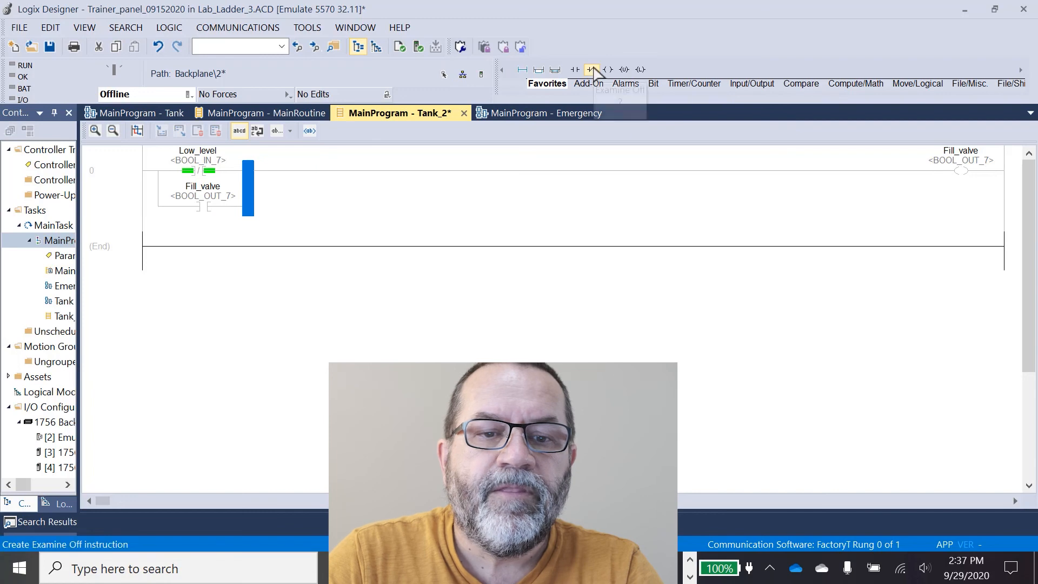
left_click(593, 68)
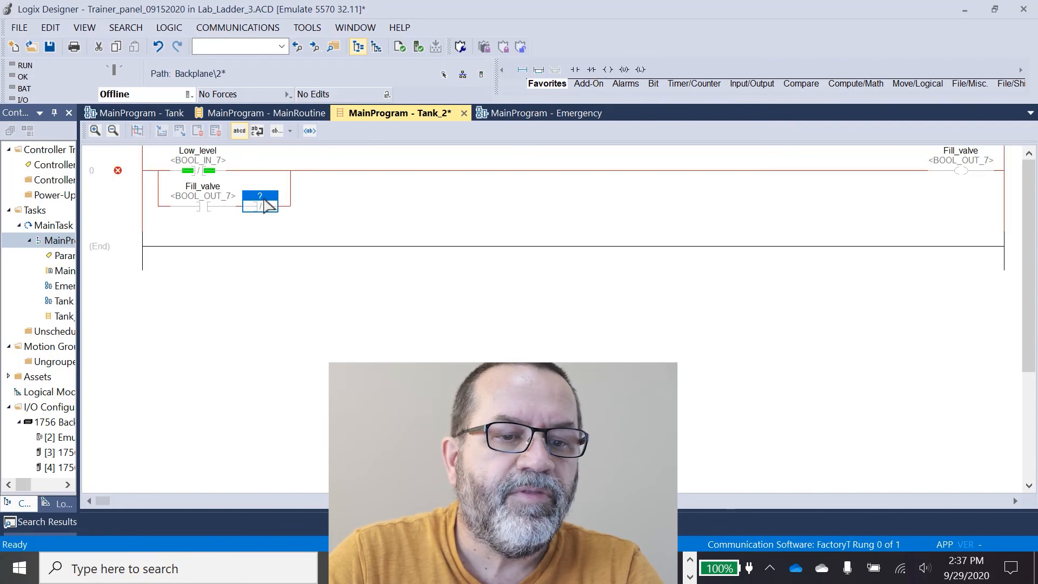
double_click(260, 195)
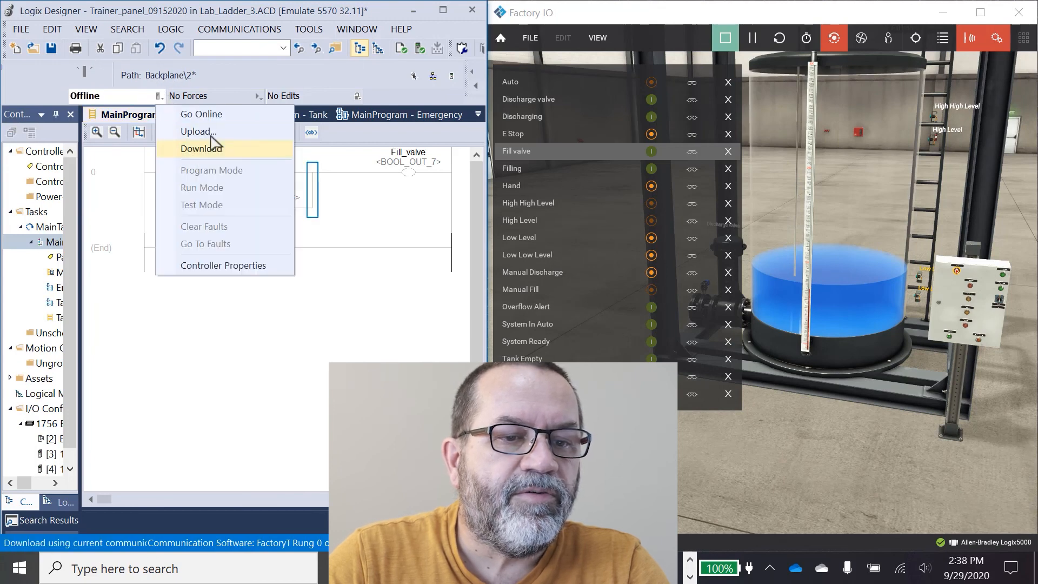
Download the edited rung, confirming both prompts, and return the controller to Run
left_click(200, 147)
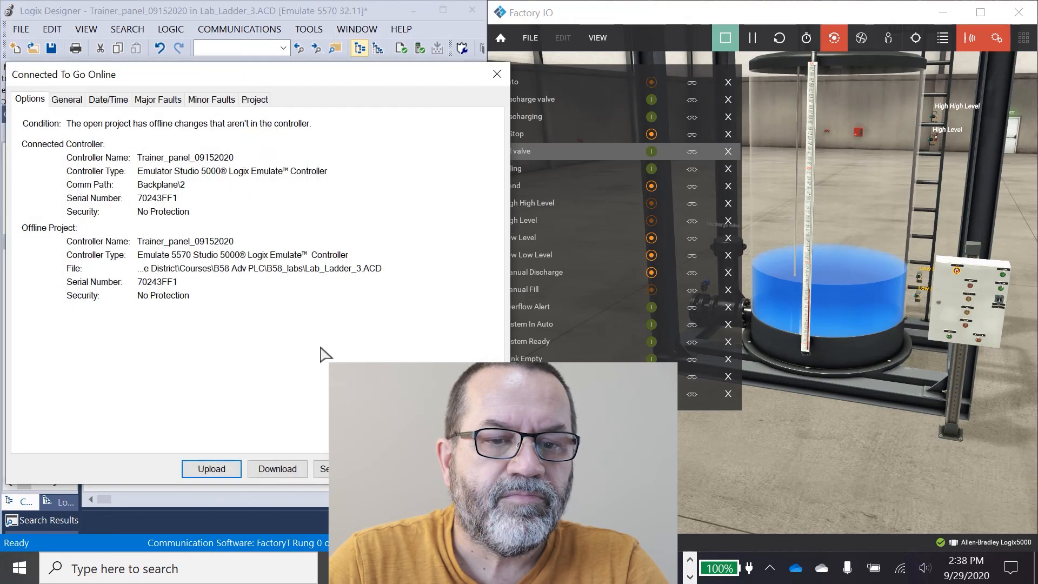
left_click(278, 469)
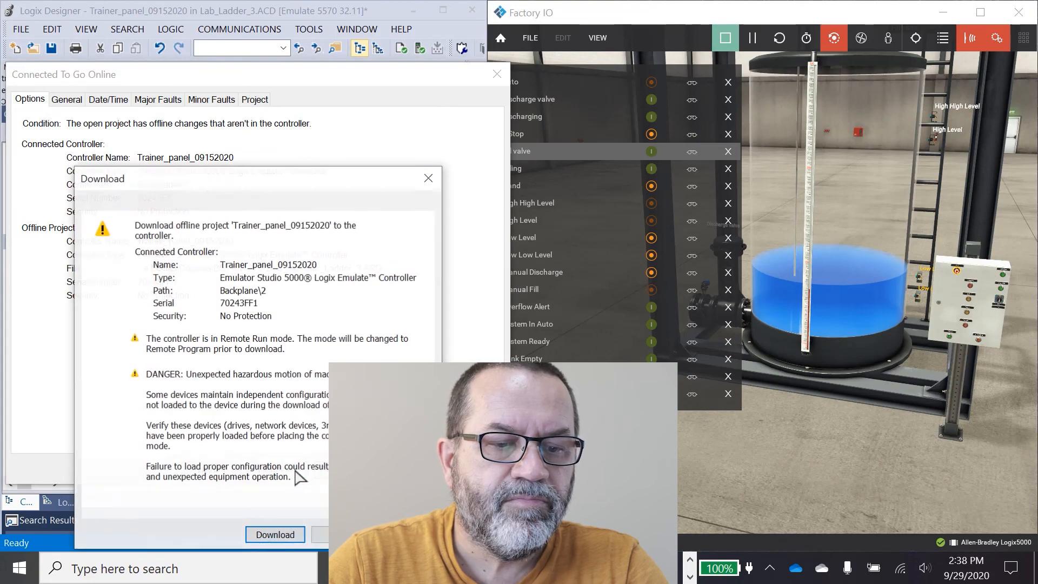
left_click(275, 534)
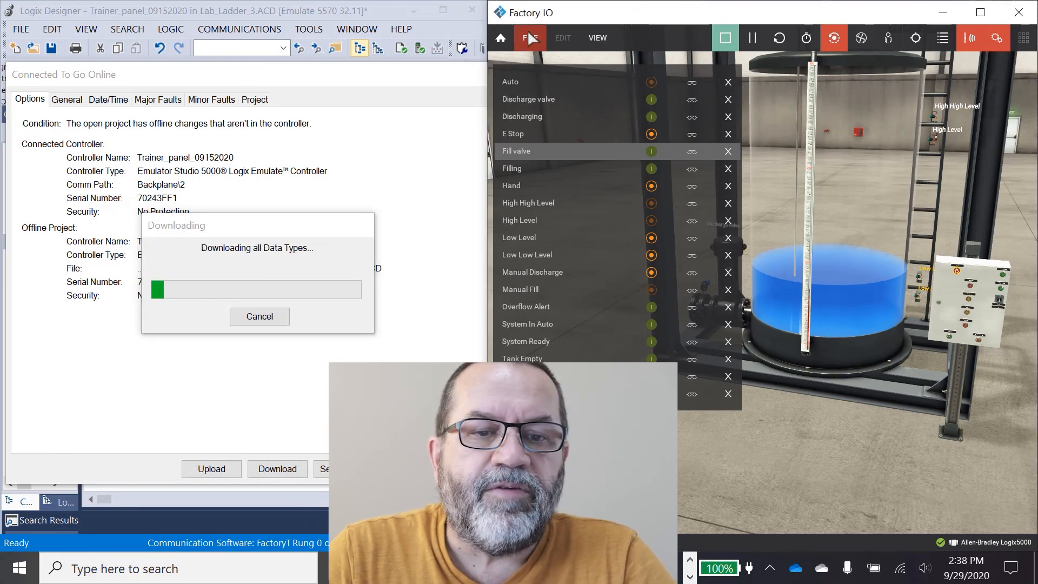
left_click(529, 38)
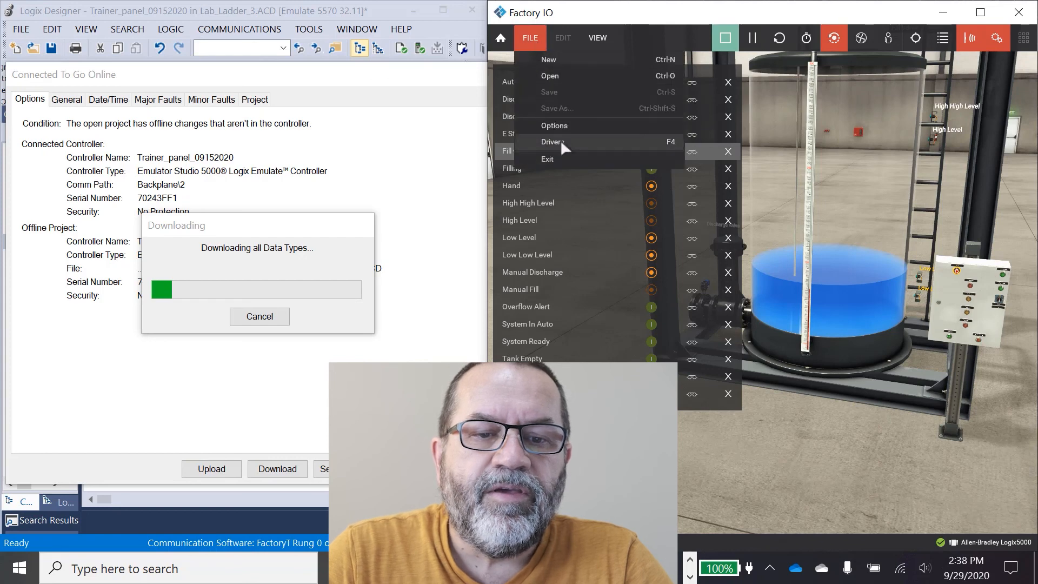
left_click(552, 141)
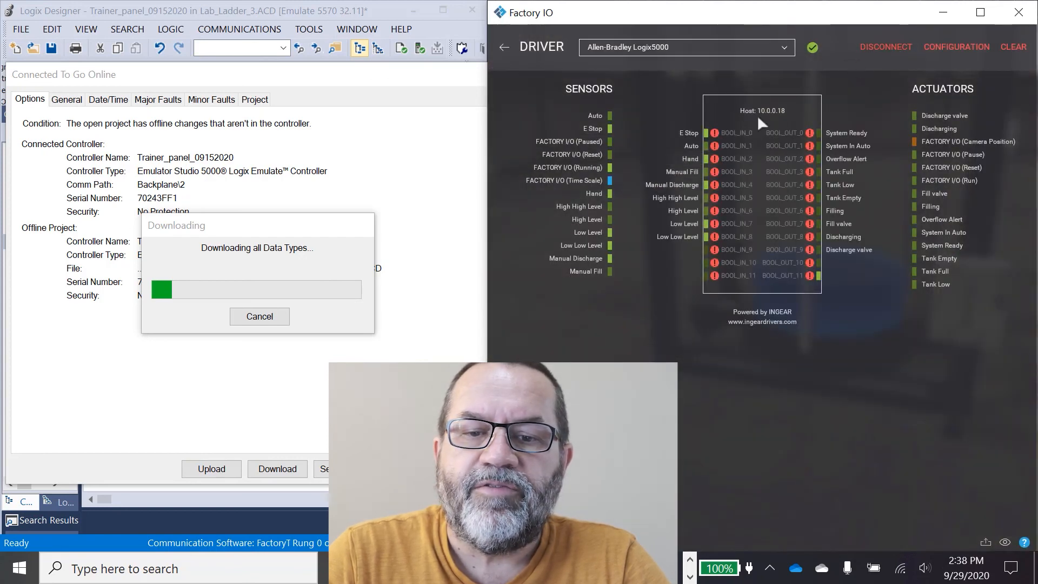
mouse_move(787, 171)
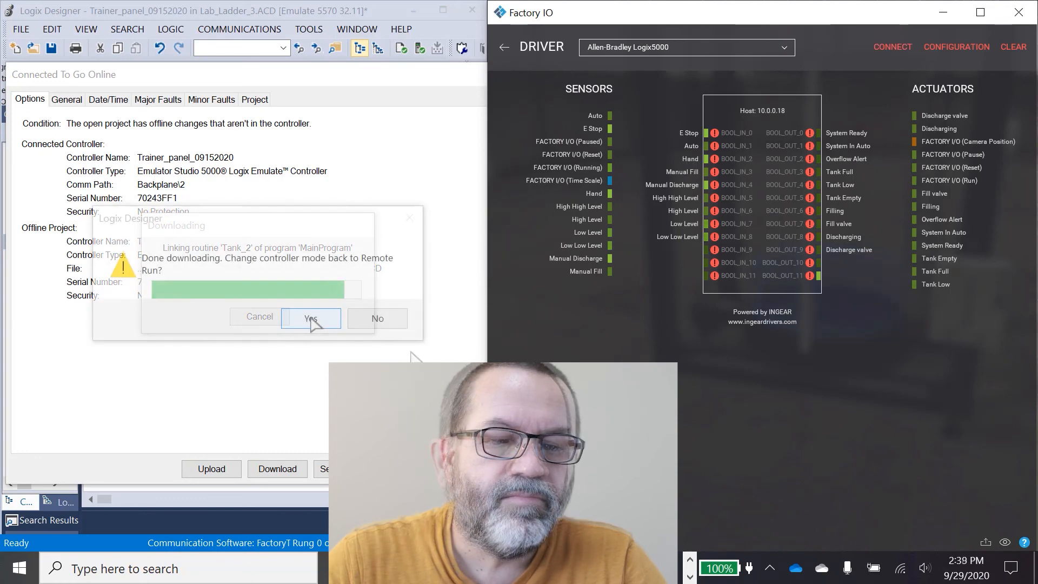
left_click(311, 318)
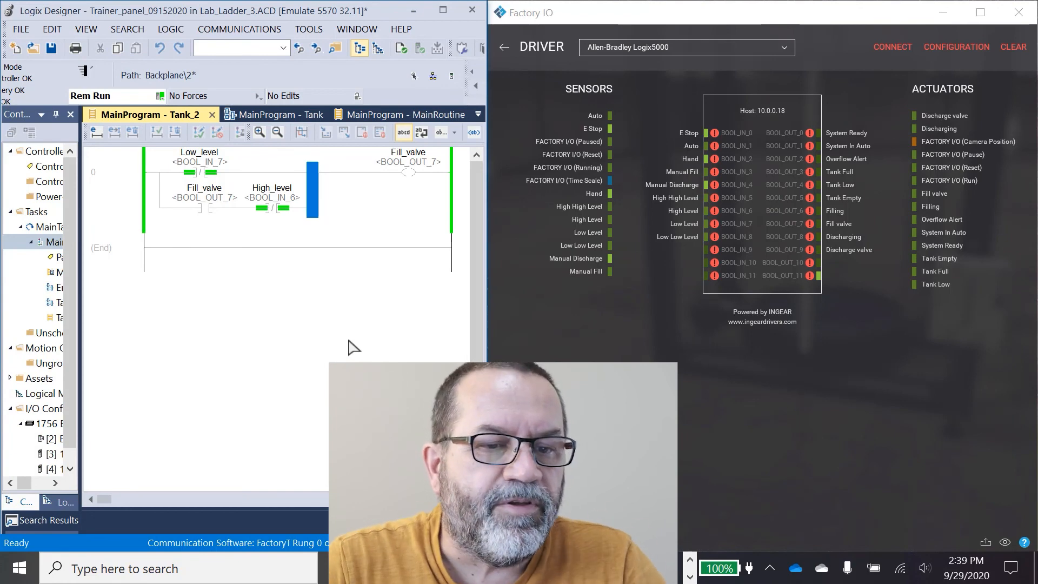
mouse_move(361, 293)
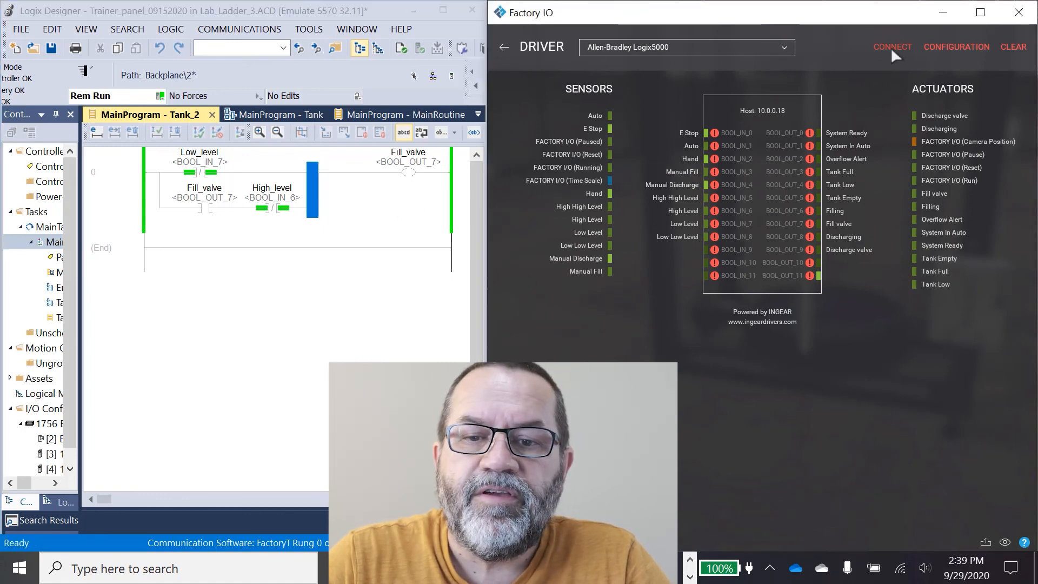
Reconnect the Factory IO driver, dismiss the read/write error, and return to the tank scene
left_click(891, 47)
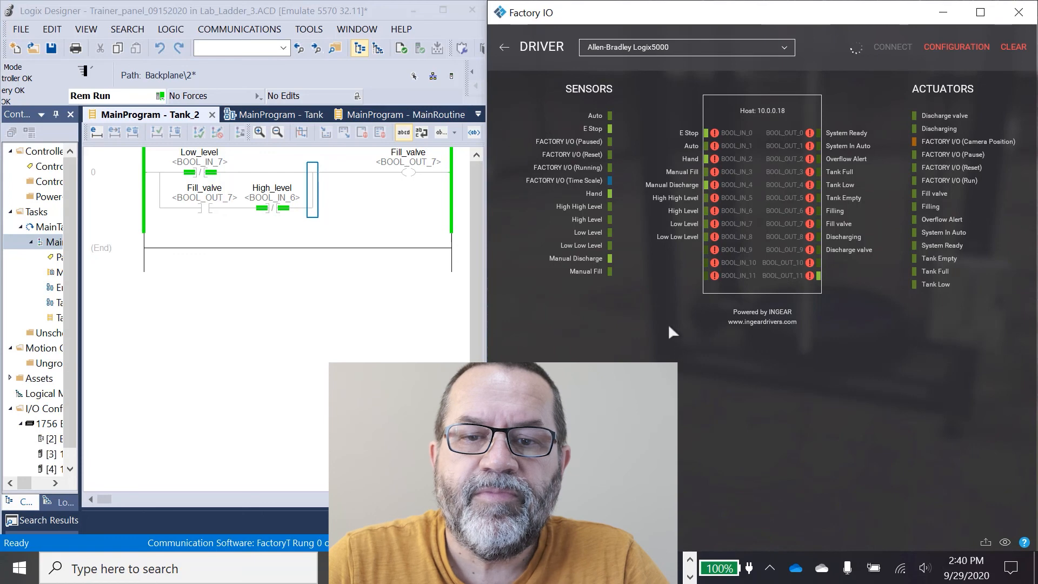
left_click(892, 47)
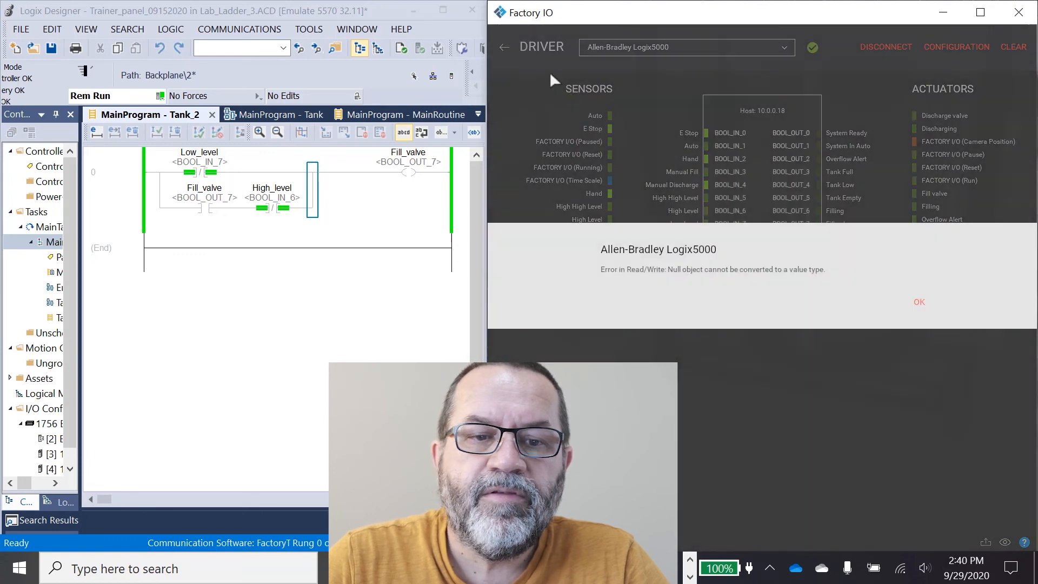
left_click(919, 302)
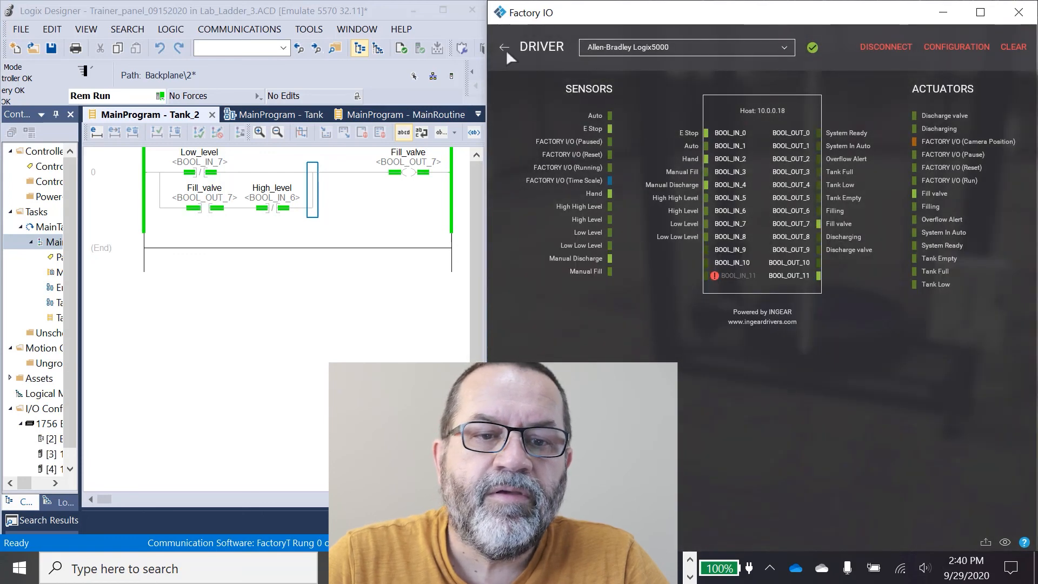
left_click(504, 47)
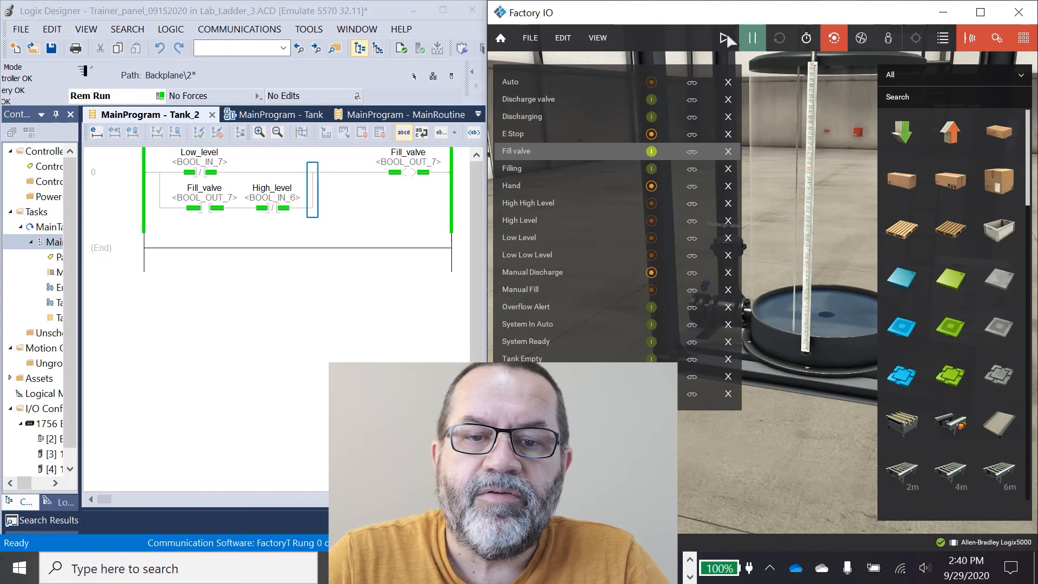
Press Play in Factory IO so the tank fills to High Level
left_click(725, 38)
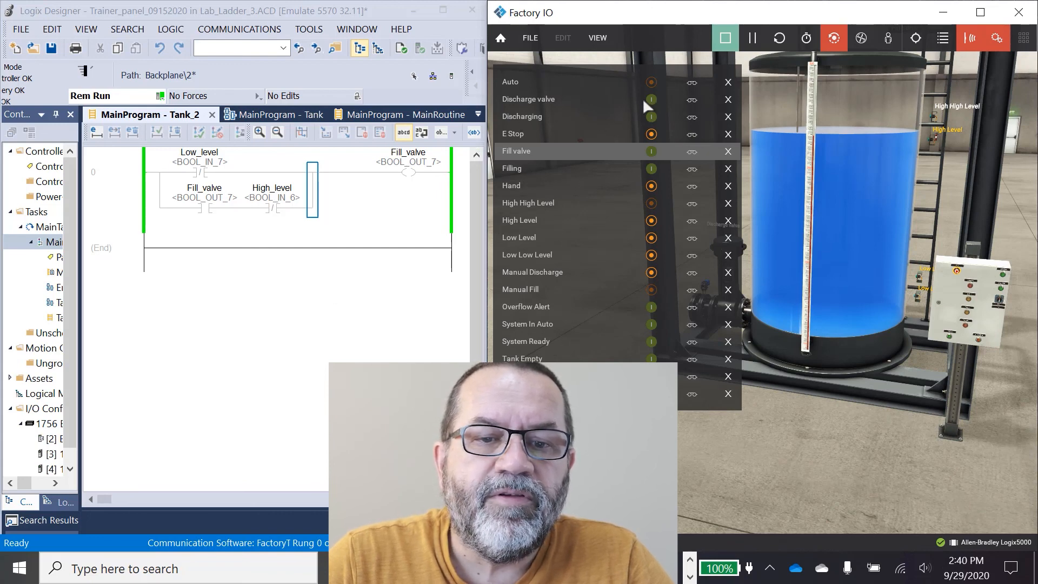
Force the Discharge valve on to drain below Low Level, then release it
left_click(651, 98)
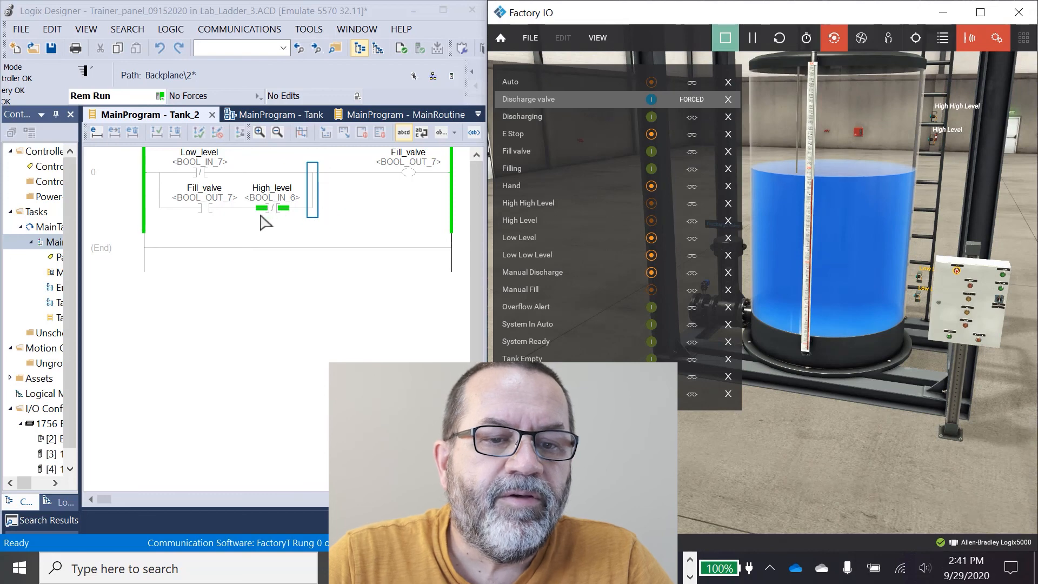
mouse_move(409, 172)
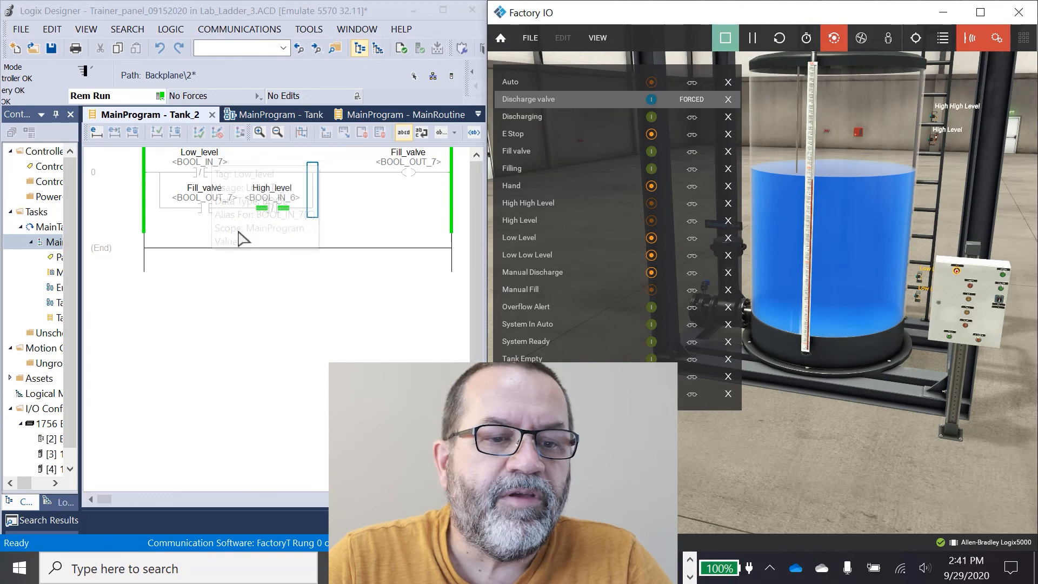
mouse_move(357, 242)
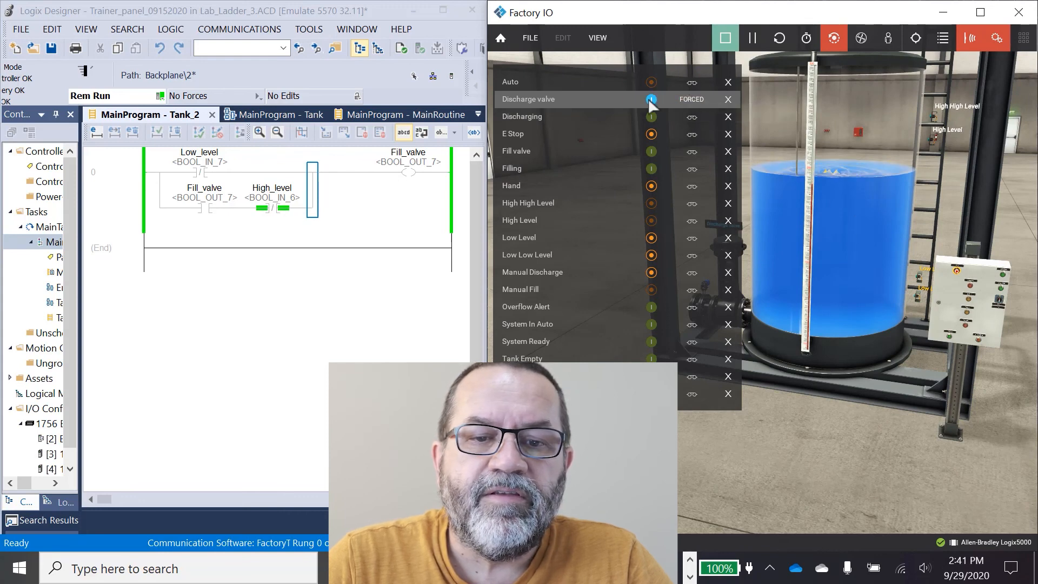
left_click(651, 99)
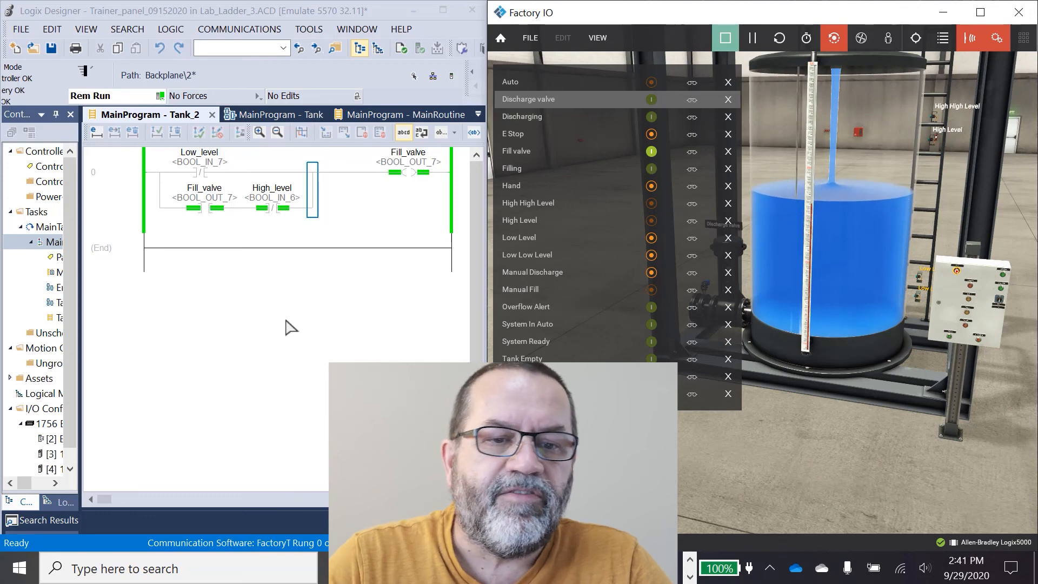
mouse_move(256, 223)
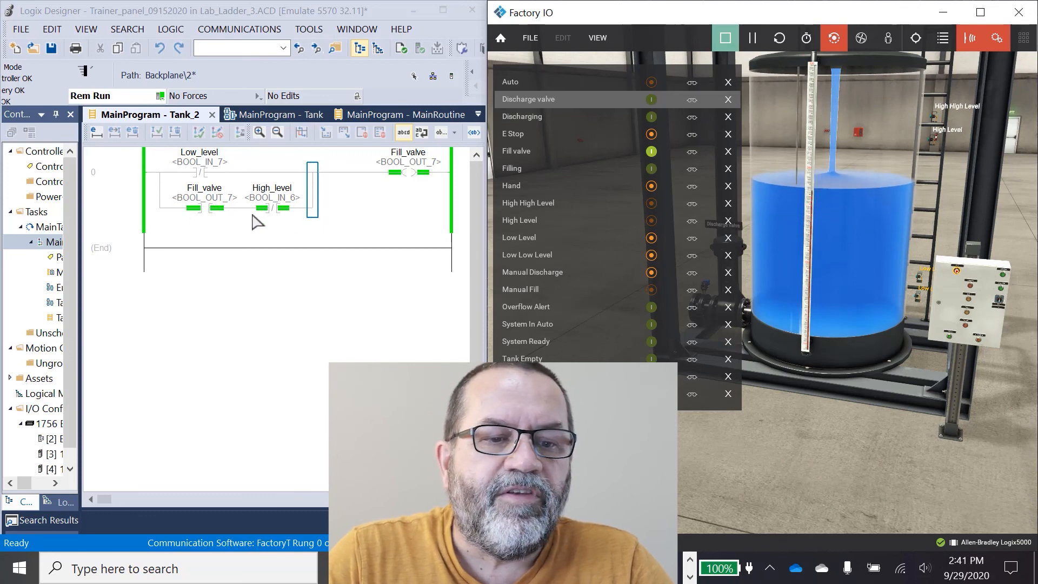